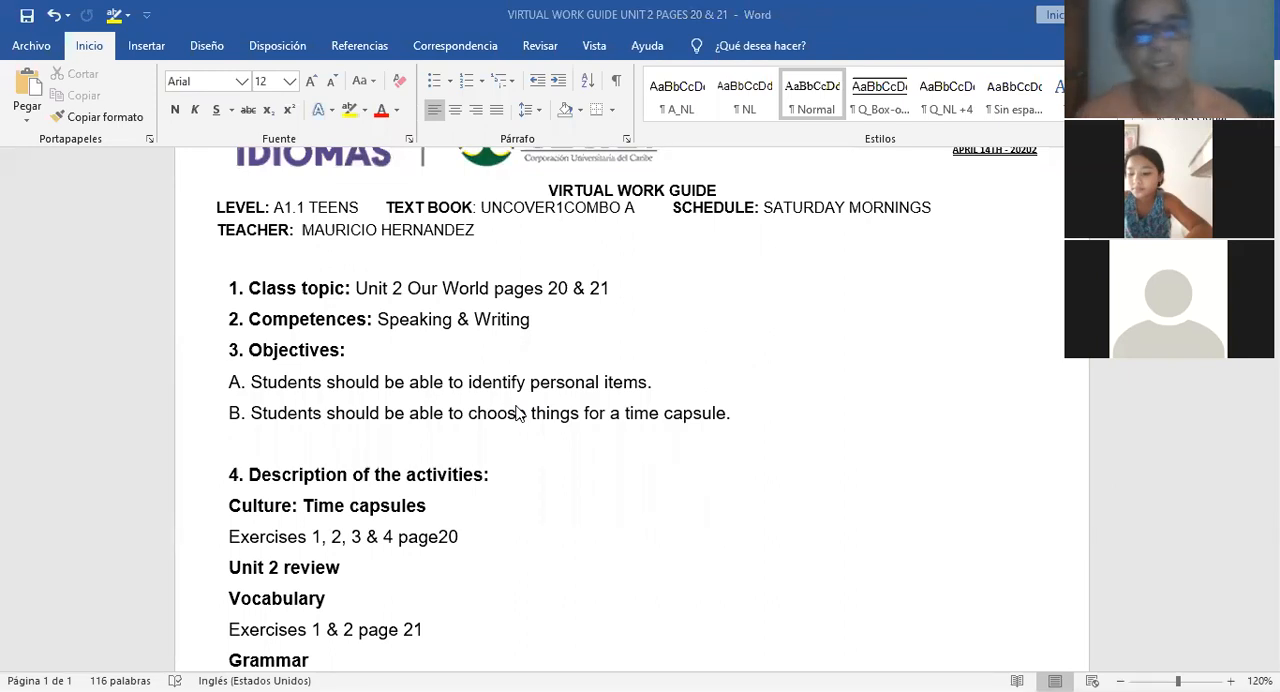
pyautogui.moveTo(748, 410)
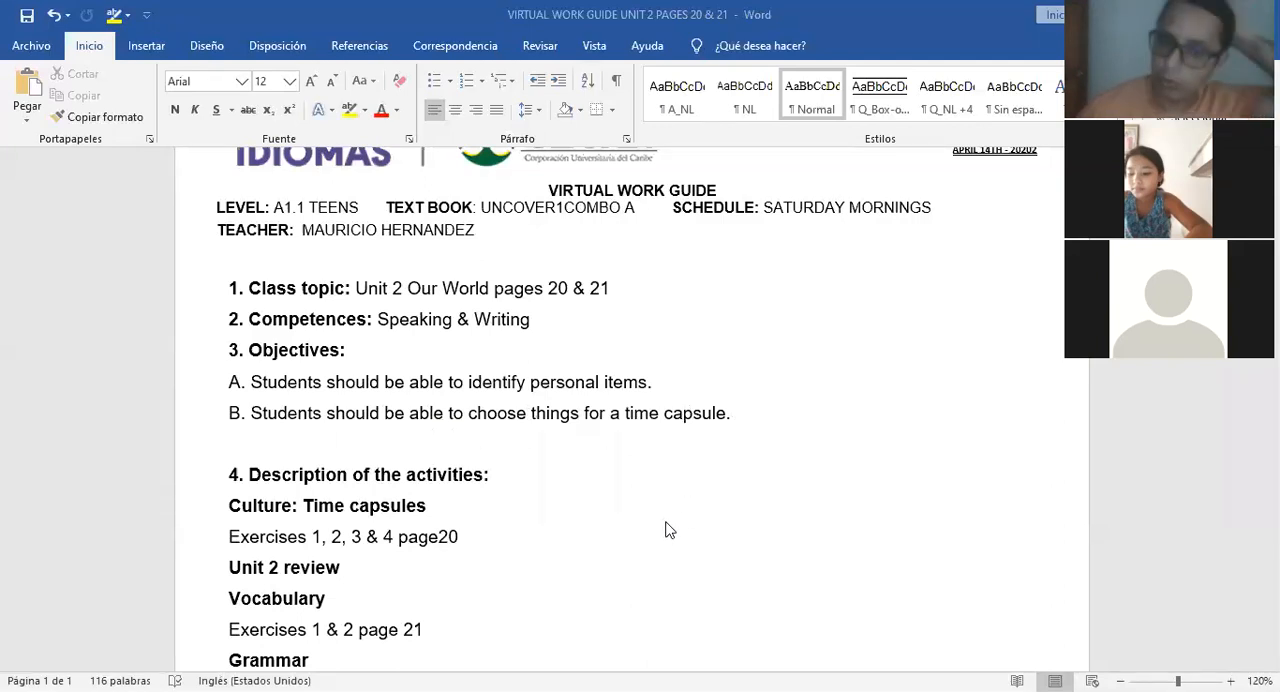
pyautogui.moveTo(736, 604)
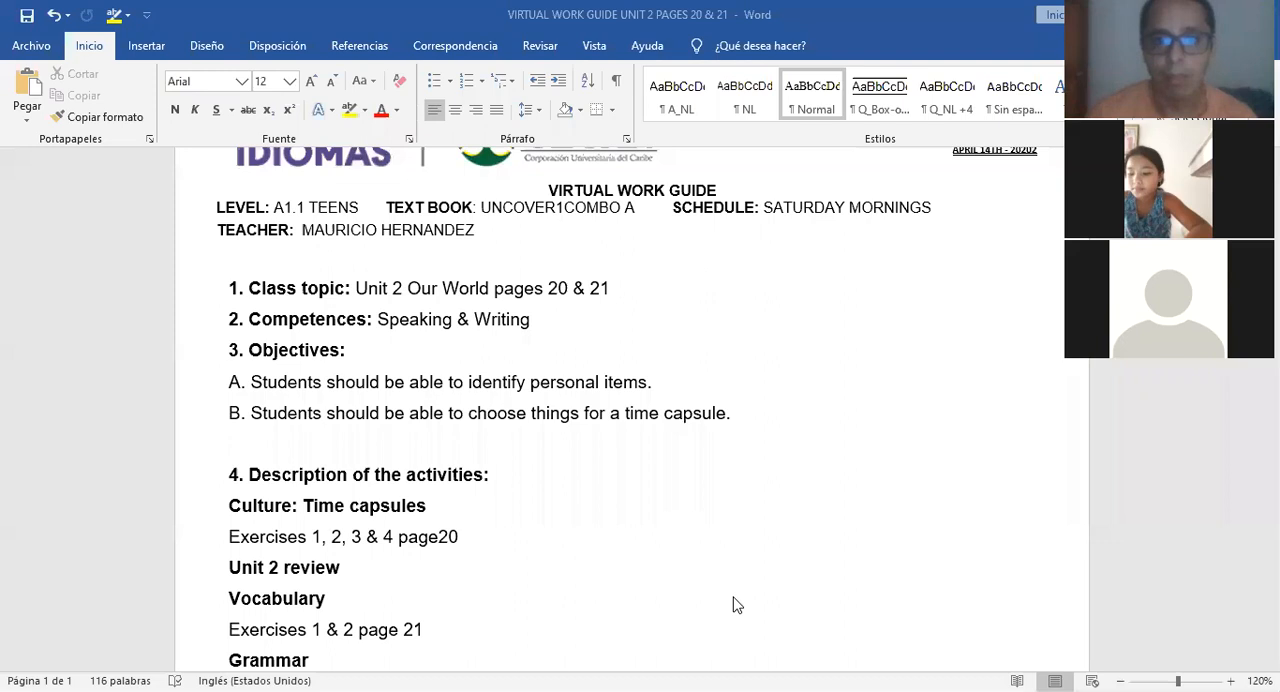
pyautogui.moveTo(997, 378)
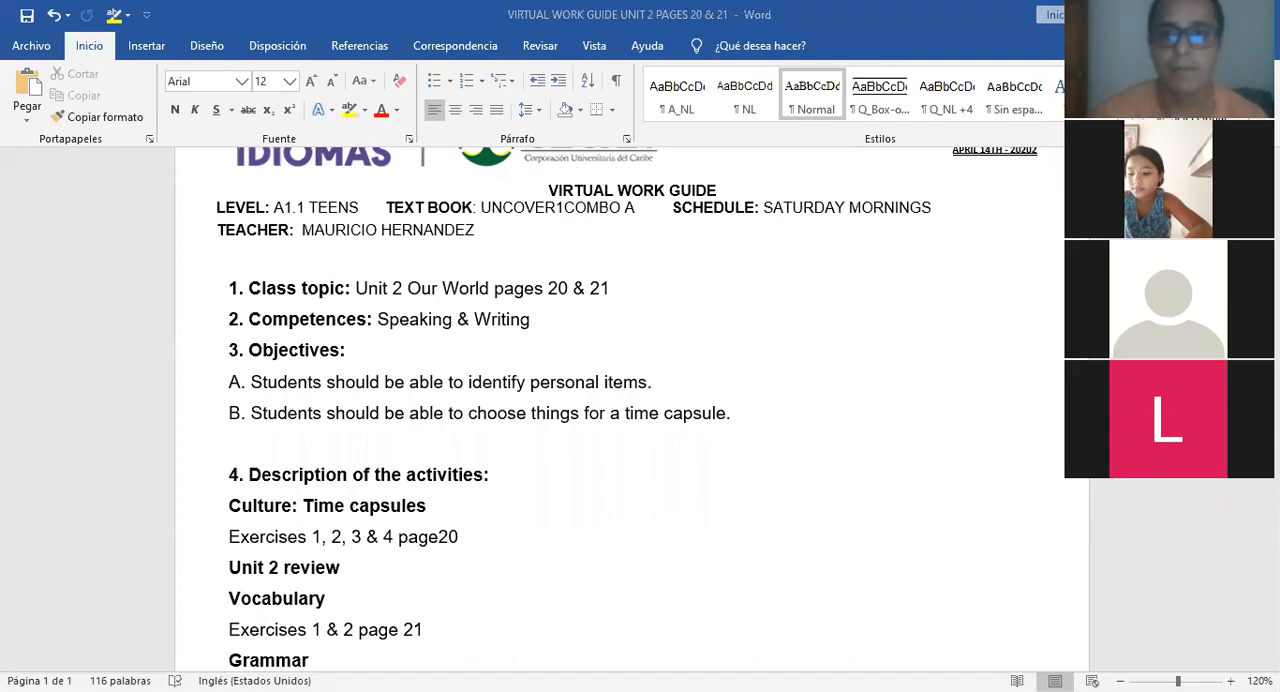
pyautogui.moveTo(810, 217)
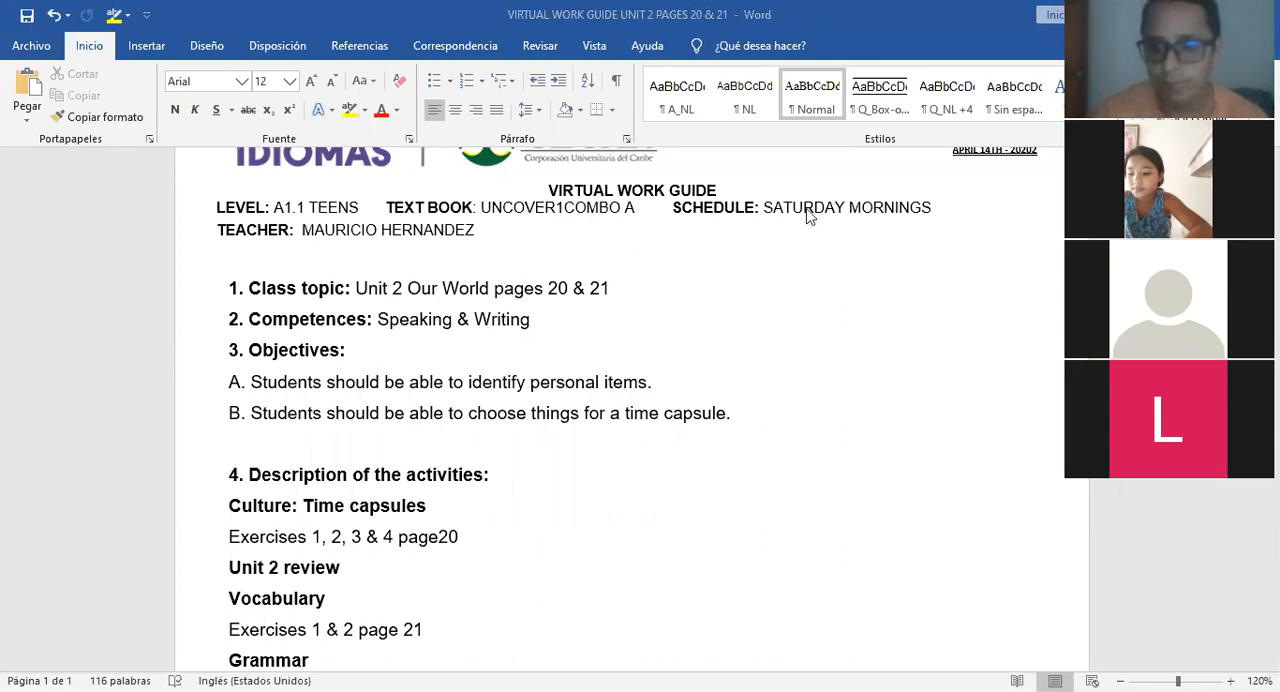
pyautogui.moveTo(918, 418)
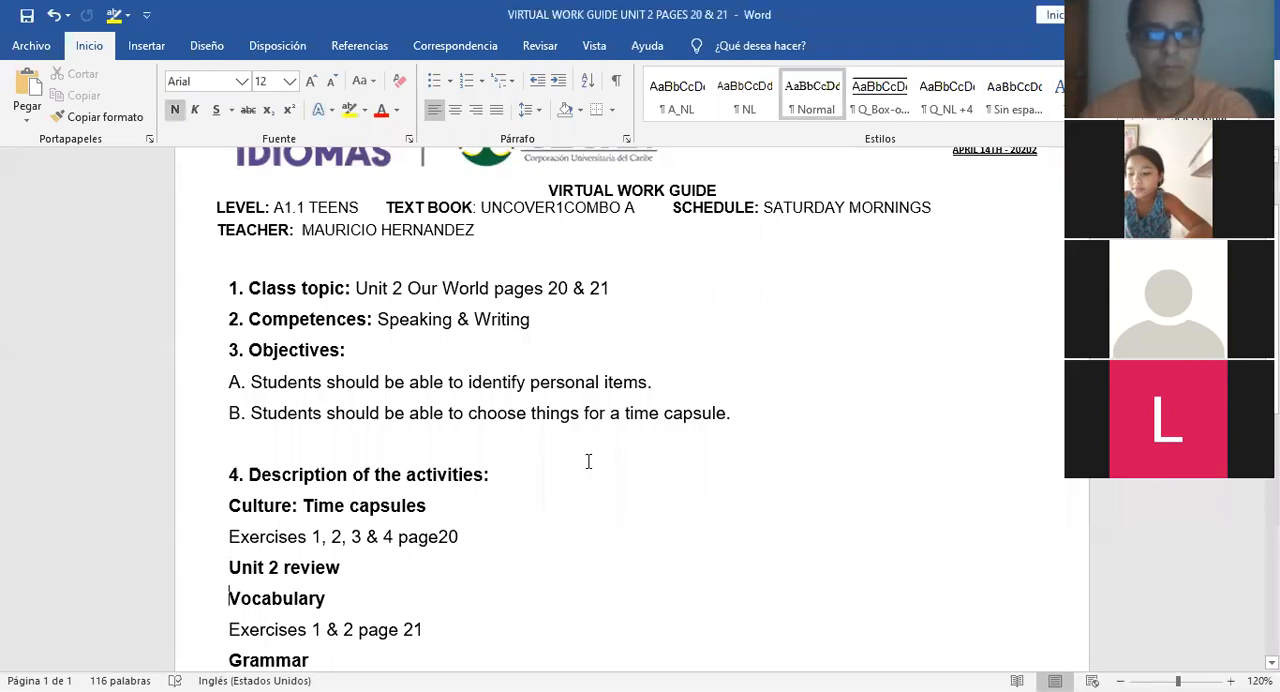
# Scroll down to the activities list in section 4 and the evaluative activities in section 5.
pyautogui.scroll(-3)
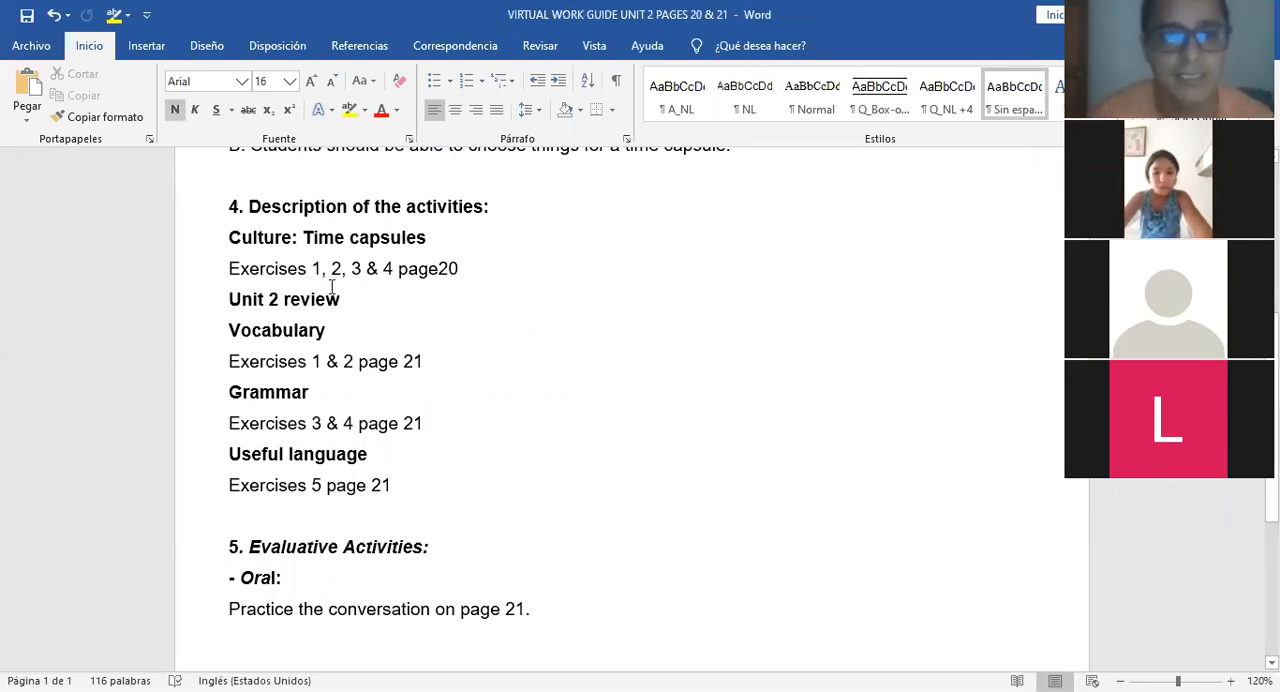
pyautogui.moveTo(509, 260)
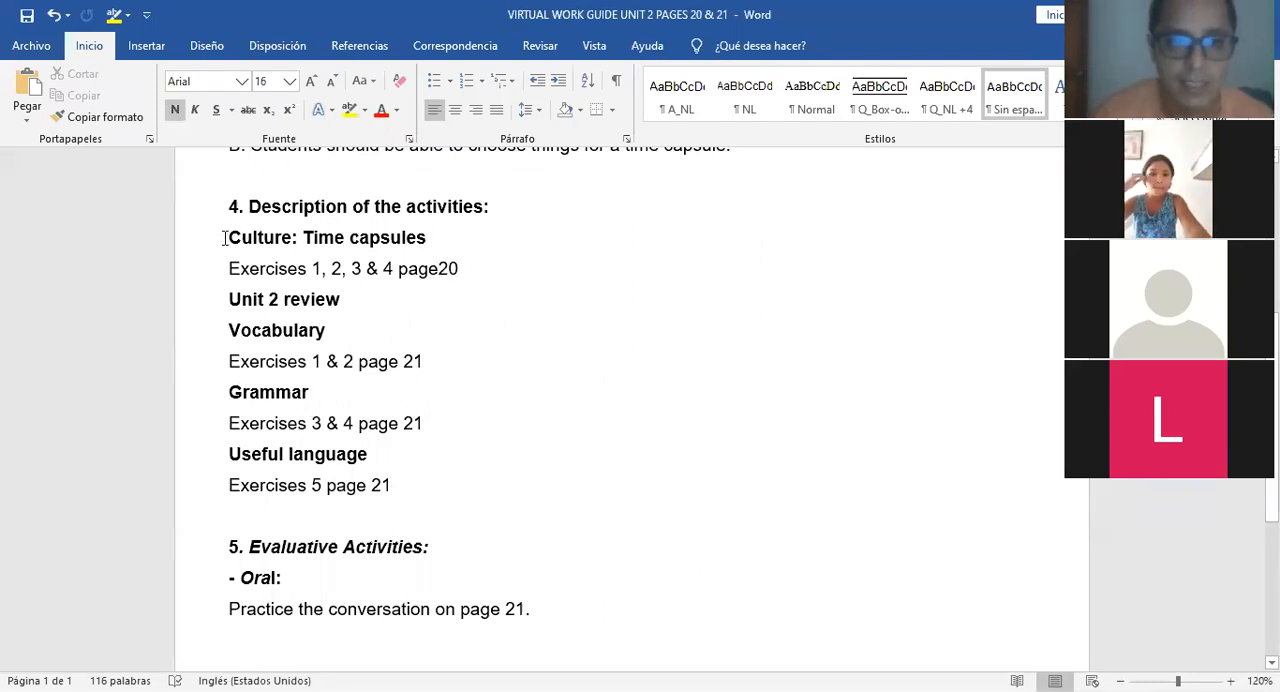
pyautogui.click(442, 238)
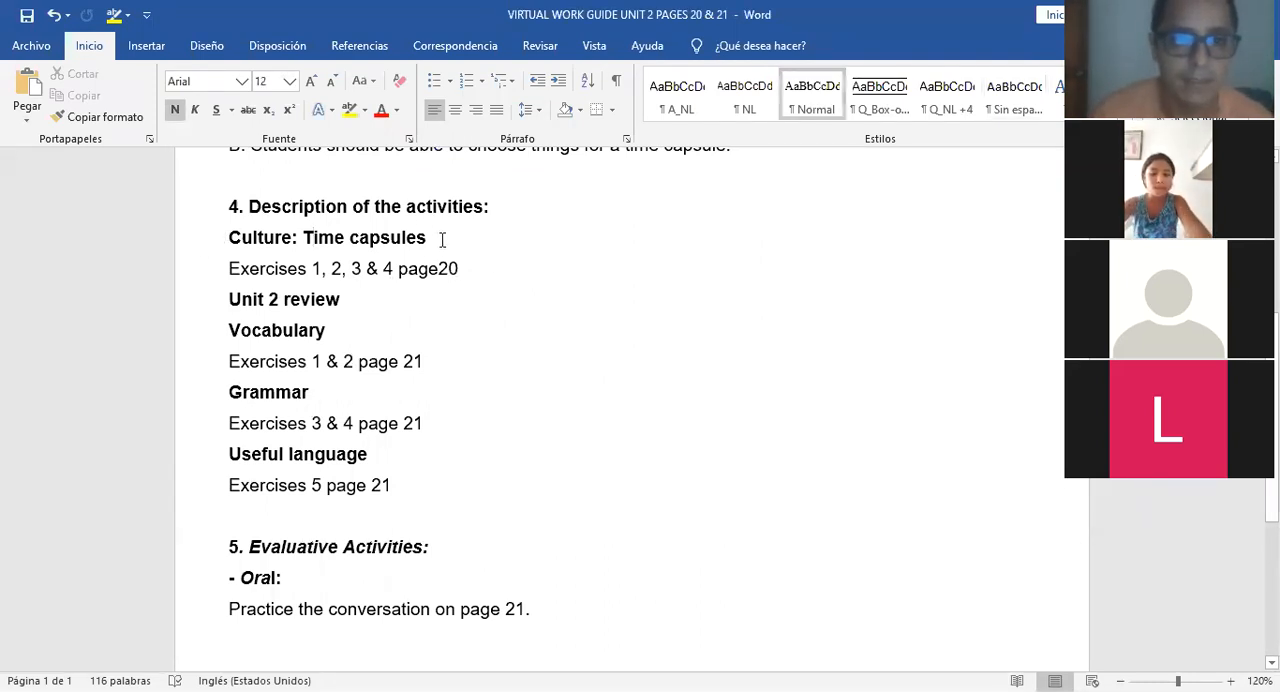
pyautogui.moveTo(325, 288)
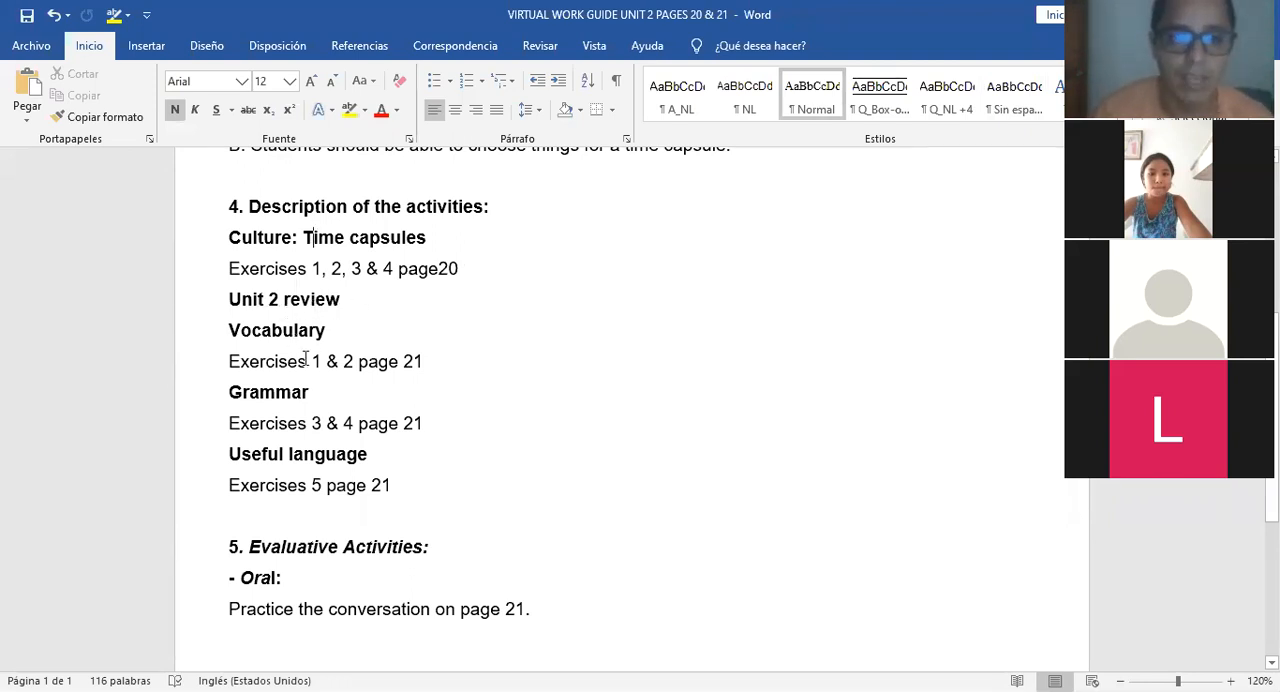
pyautogui.moveTo(310, 400)
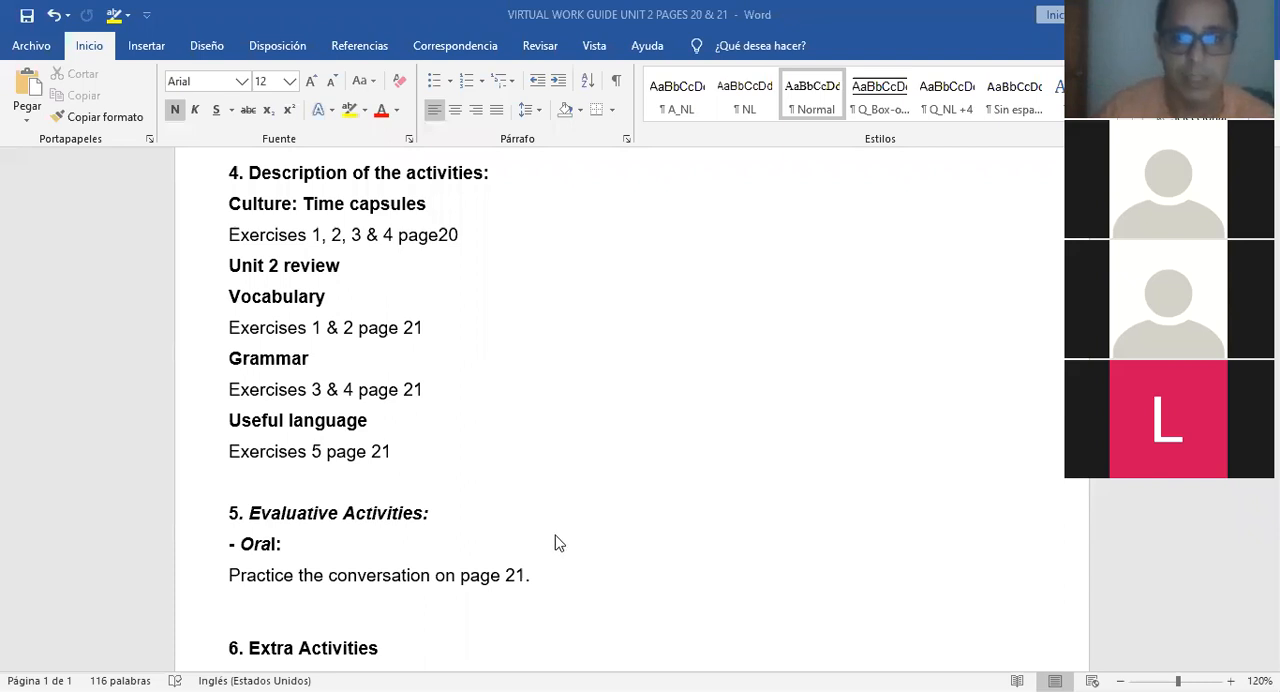
pyautogui.moveTo(375, 462)
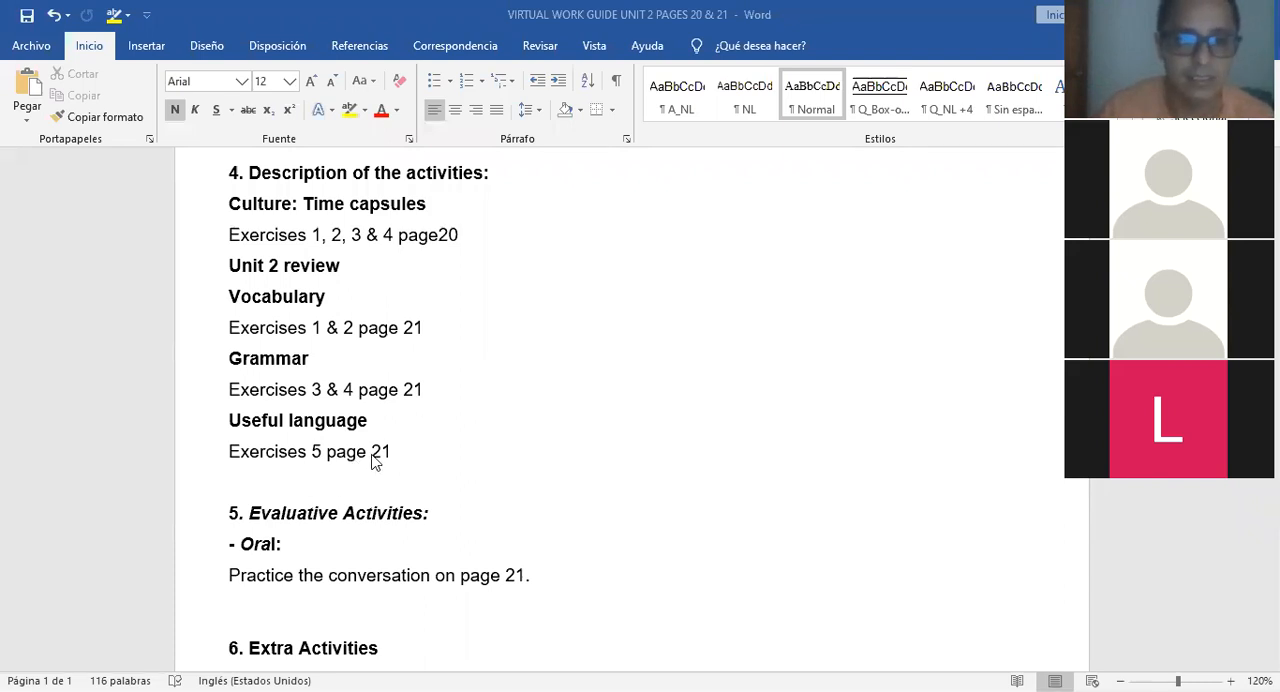
pyautogui.moveTo(445, 398)
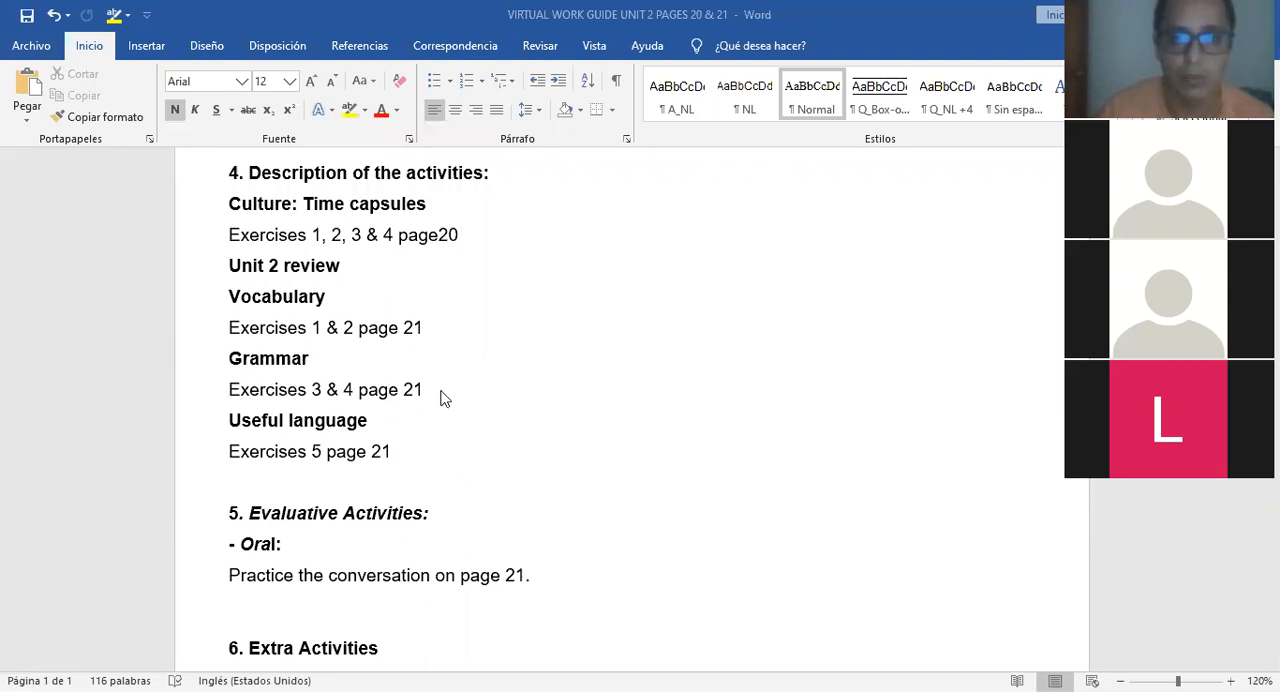